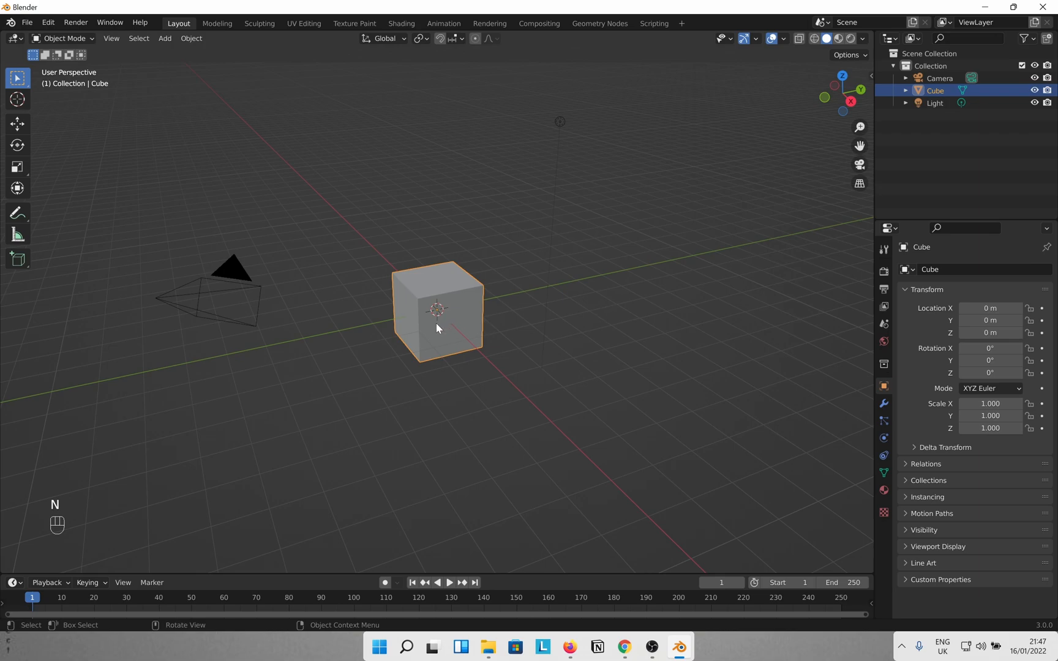
pyautogui.moveTo(375, 275)
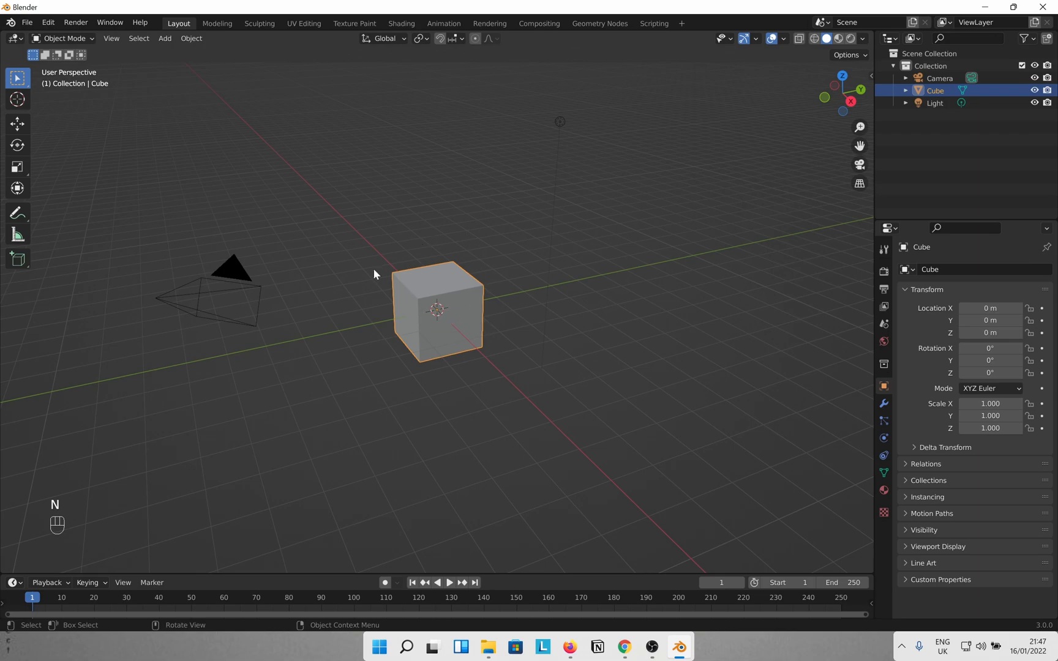
# Apply Quick Smoke to the default cube, creating a Smoke Domain around it.
pyautogui.click(191, 38)
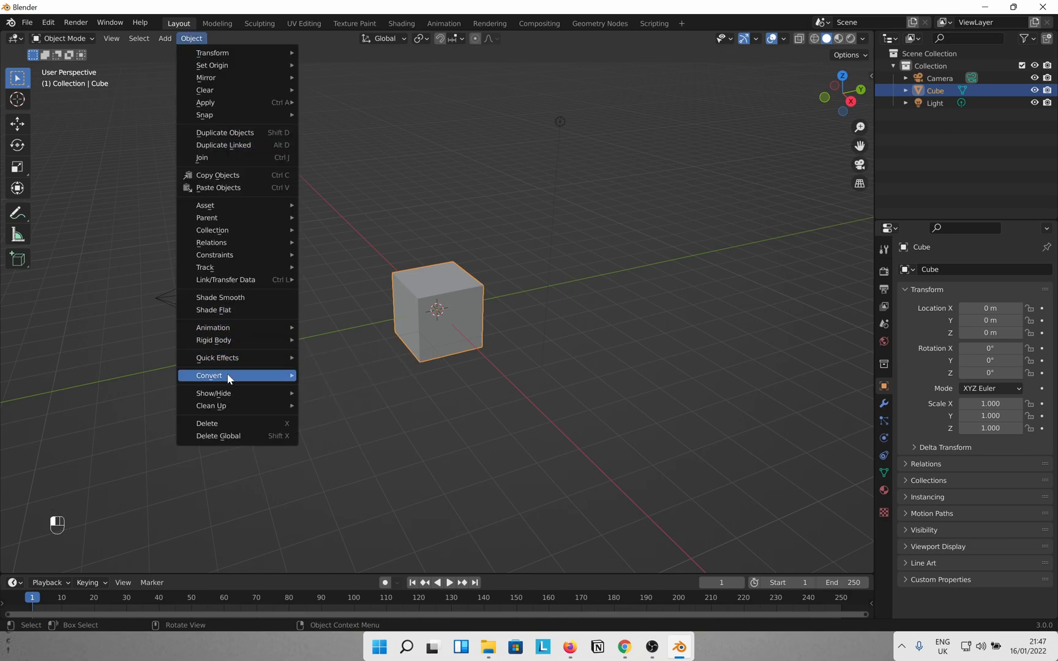
pyautogui.click(217, 357)
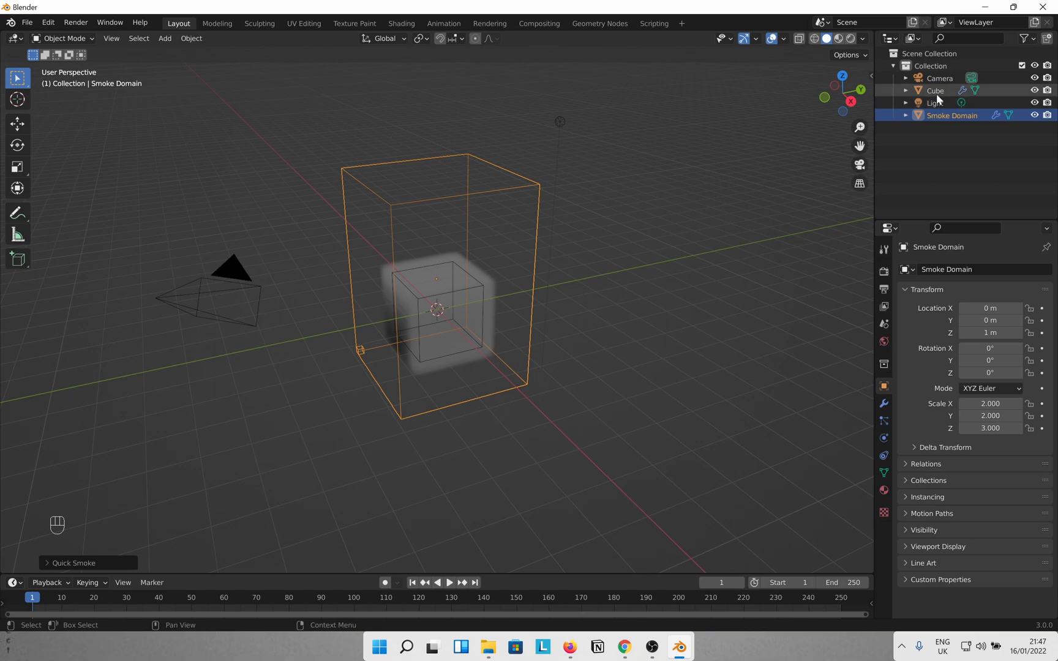
# Set the cube's fluid flow type to Fire and select the Smoke Domain.
pyautogui.click(936, 90)
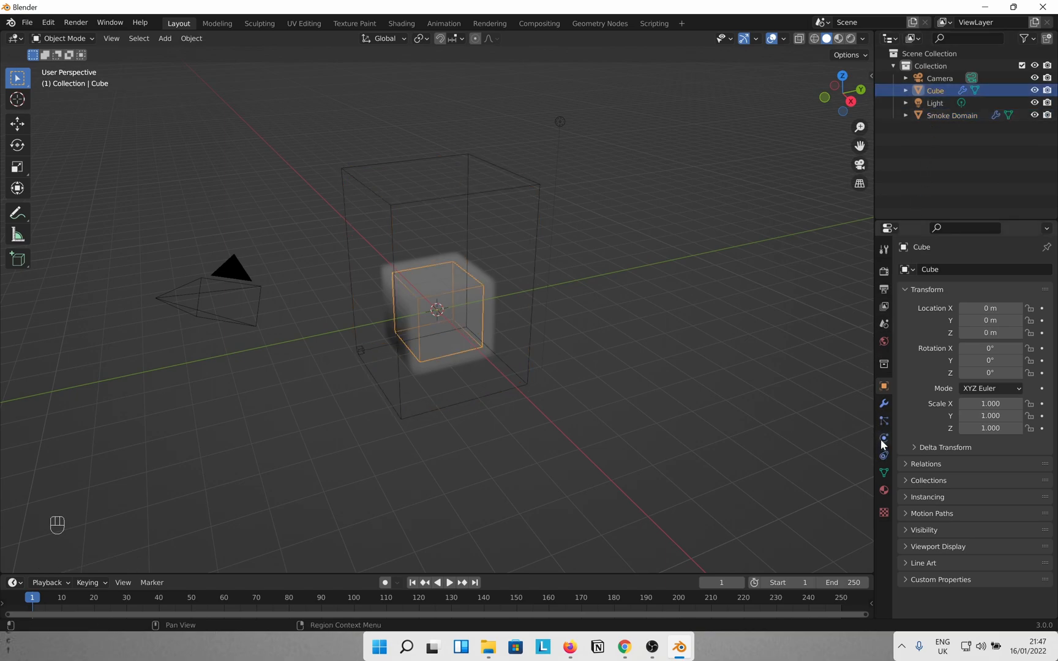
pyautogui.click(995, 441)
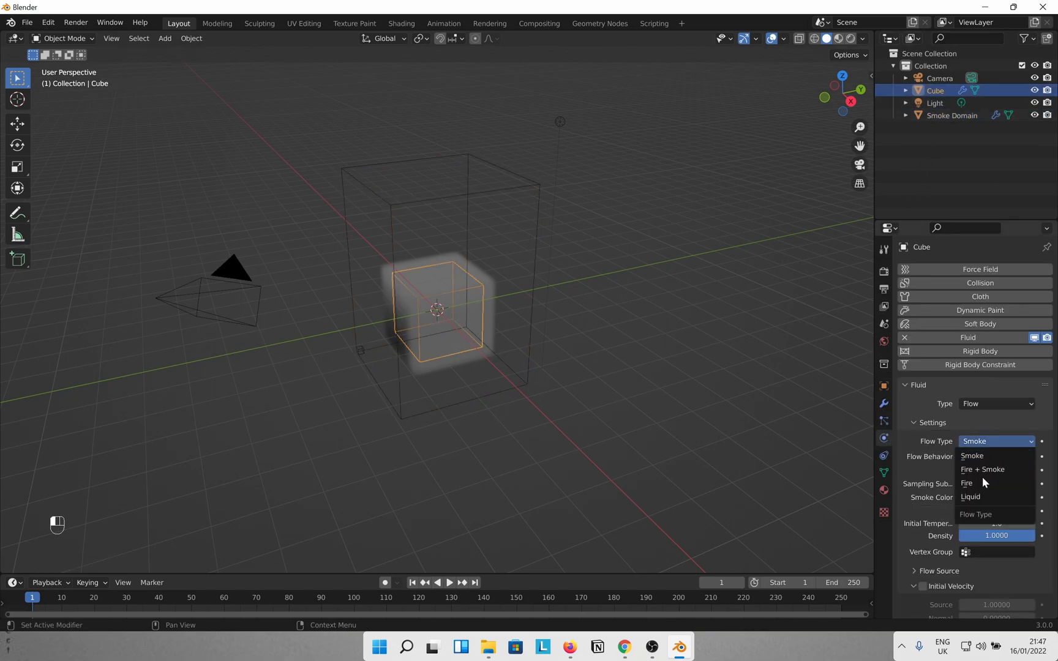
pyautogui.click(966, 484)
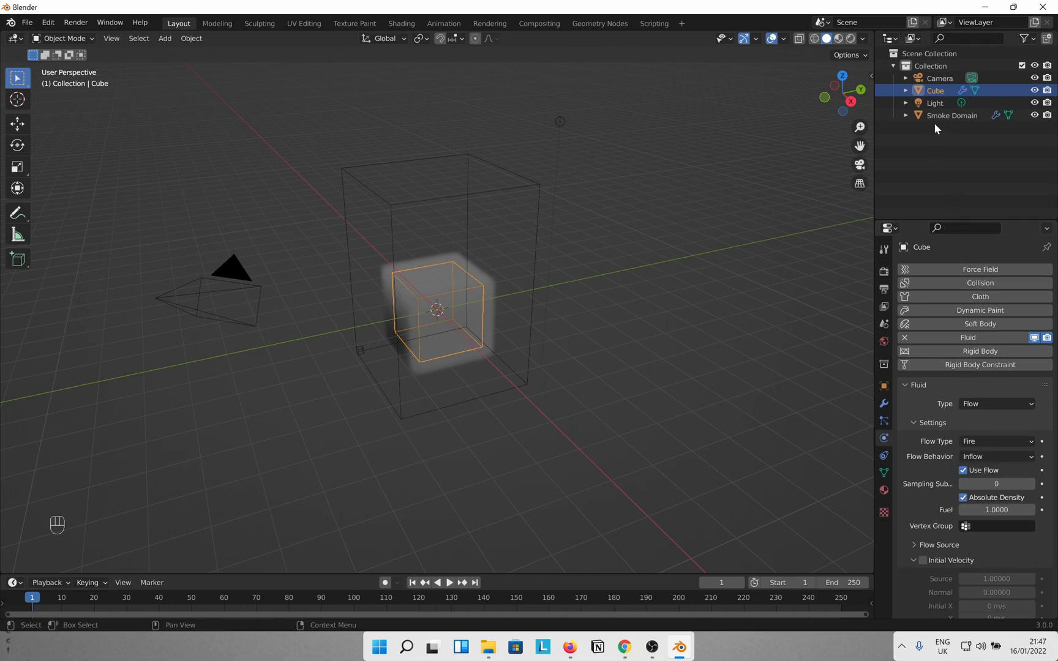
pyautogui.click(952, 115)
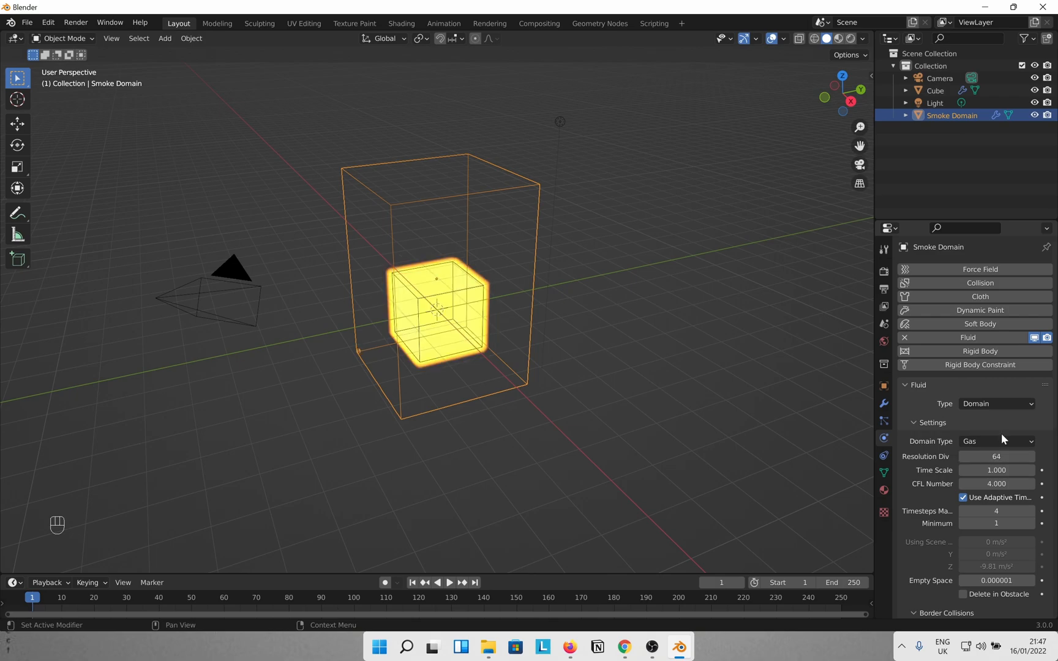
# Make the domain cache Modular and resumable, then bake the fire simulation data.
pyautogui.scroll(-3)
pyautogui.write('100')
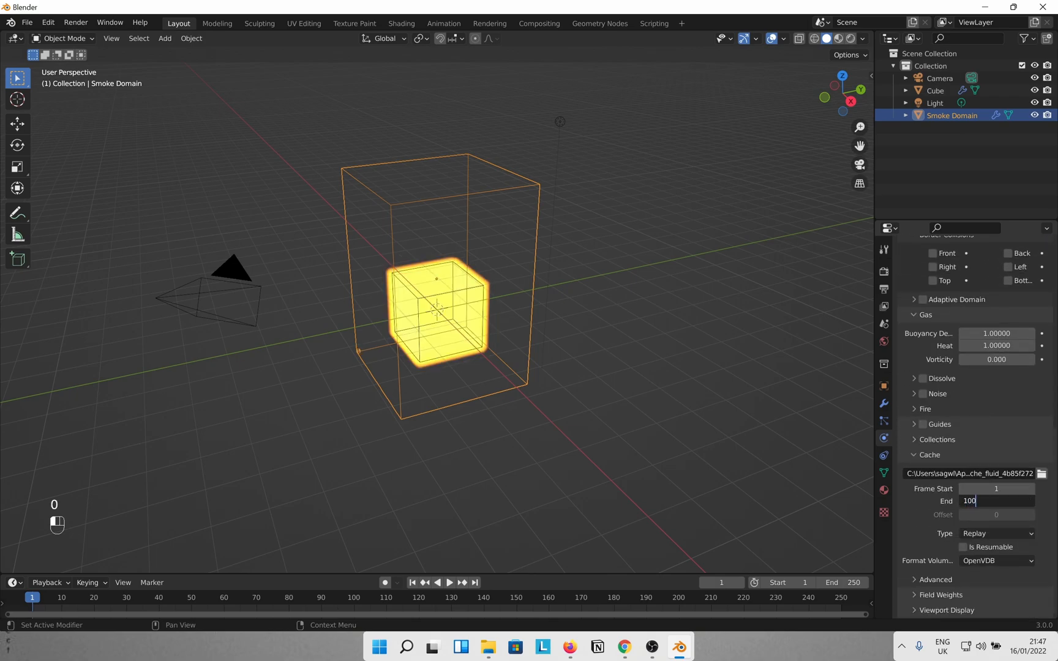
pyautogui.click(996, 533)
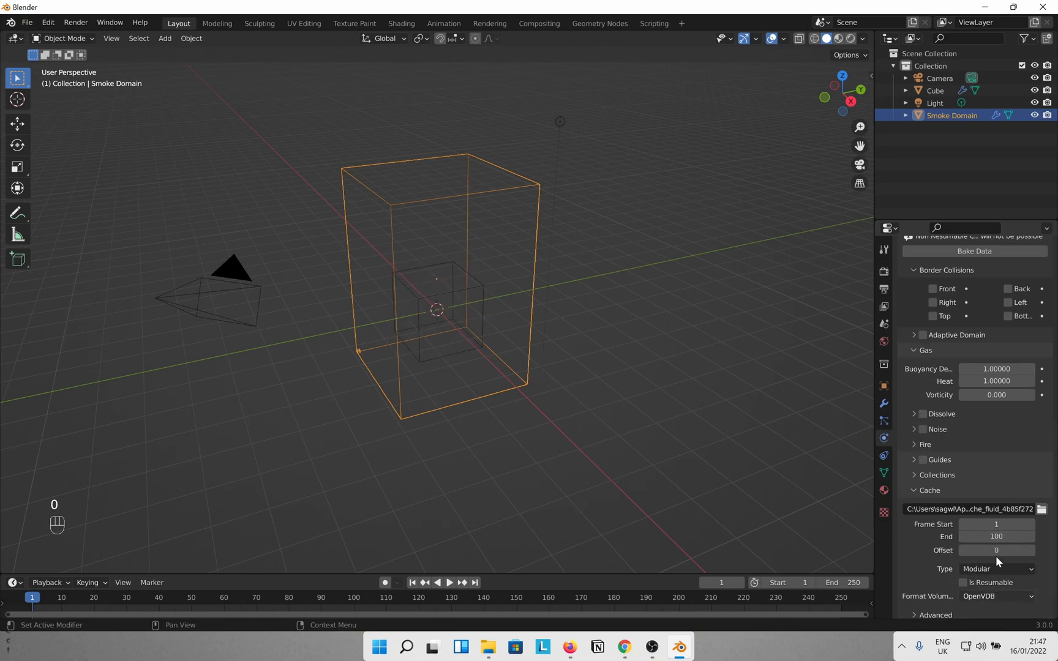
pyautogui.click(963, 567)
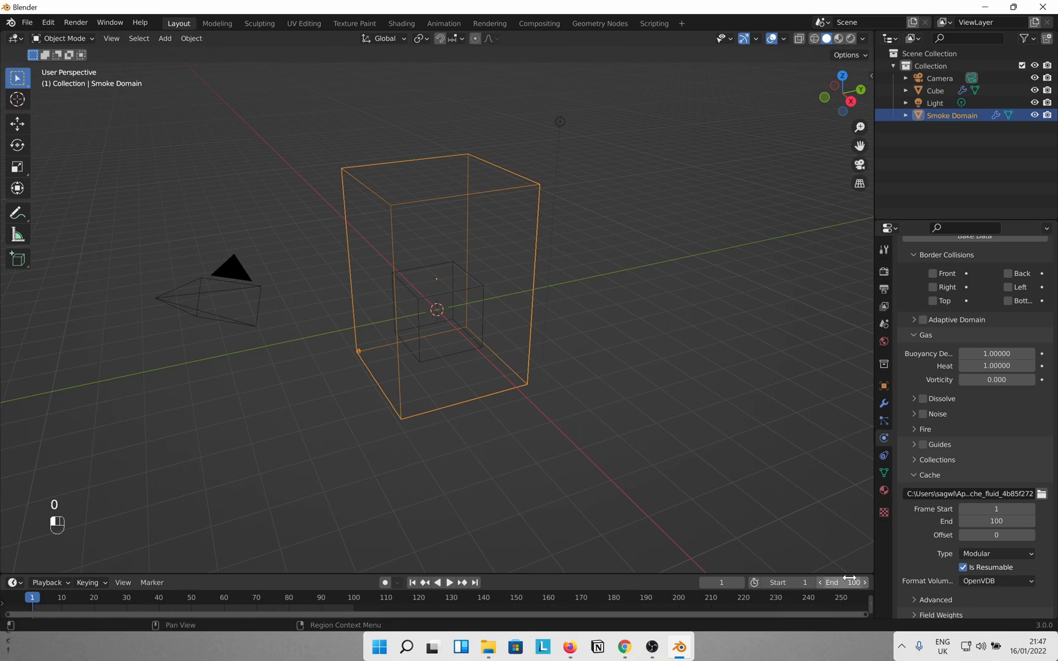
pyautogui.scroll(3)
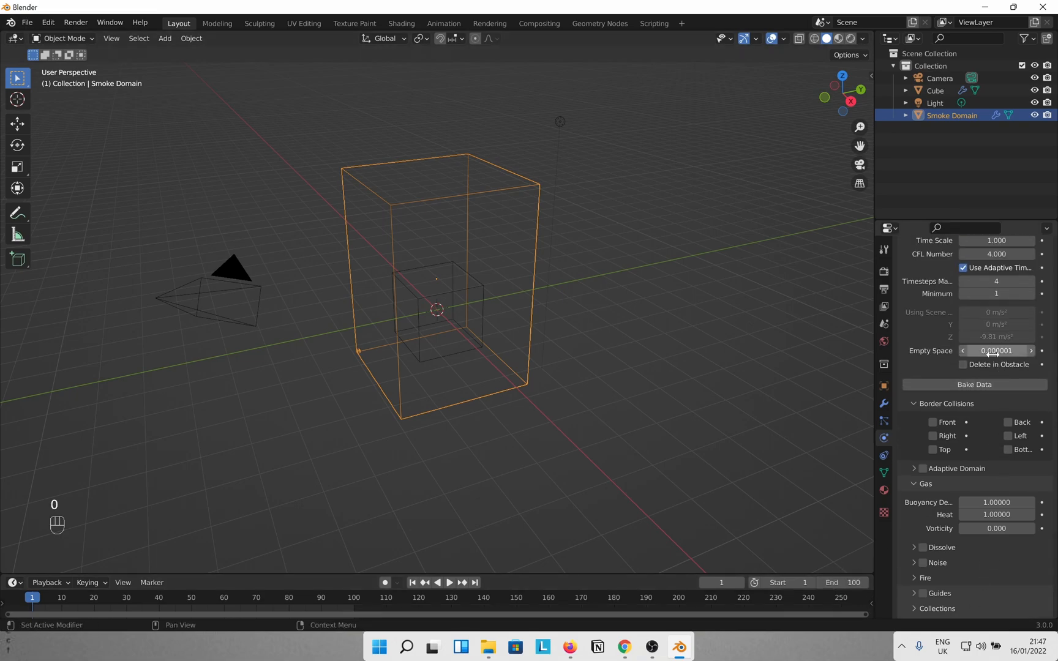
pyautogui.click(974, 385)
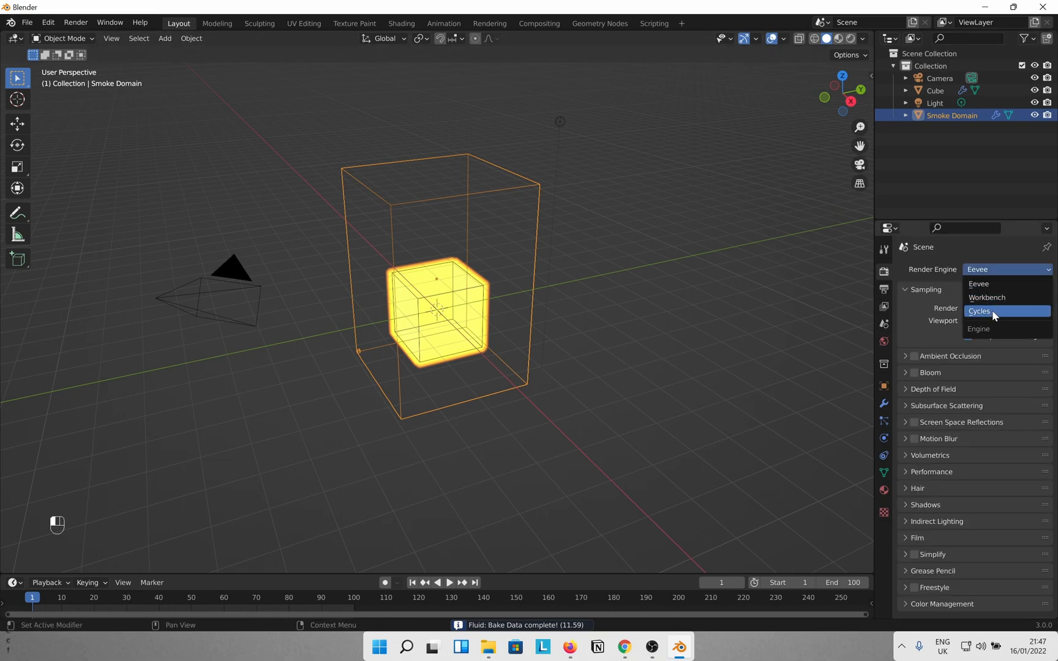
# Set the render engine to Cycles and show the viewport in rendered shading.
pyautogui.click(980, 311)
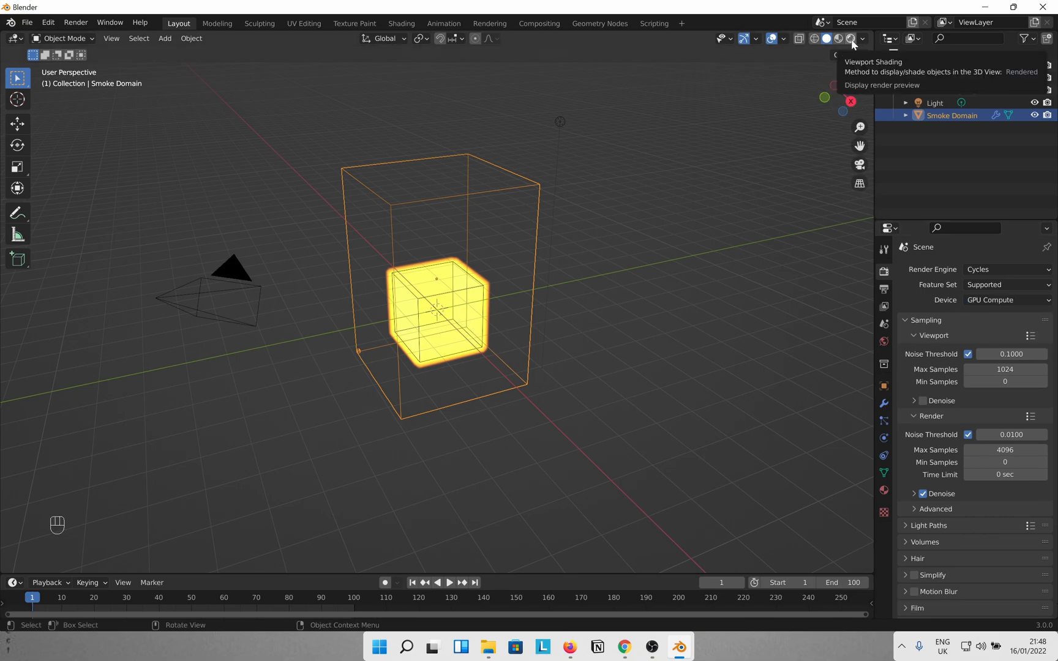
pyautogui.click(851, 38)
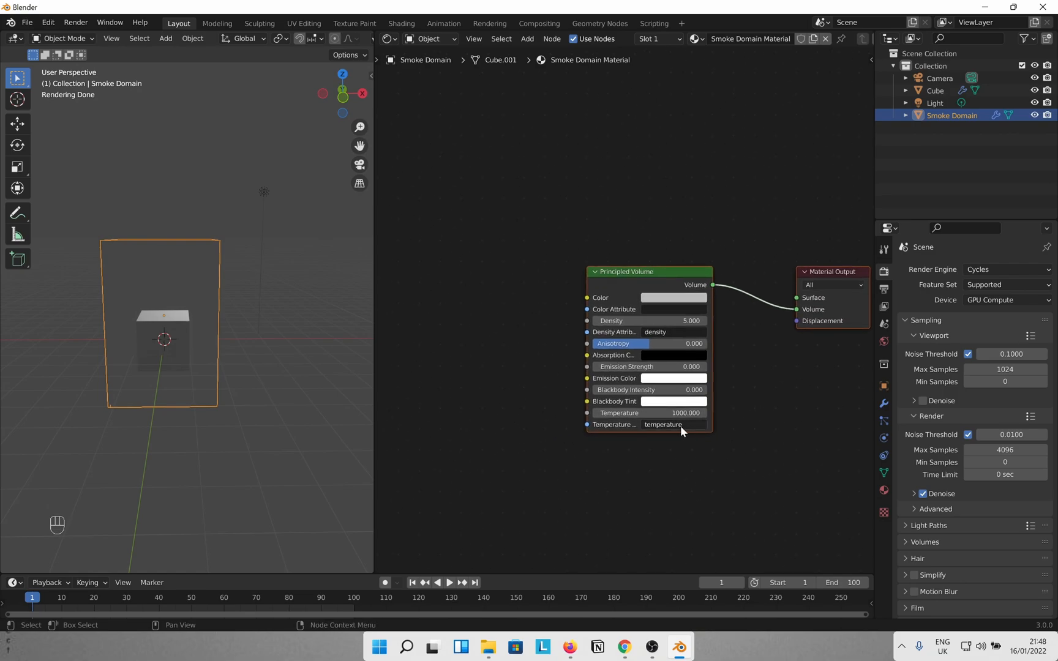
pyautogui.moveTo(645, 384)
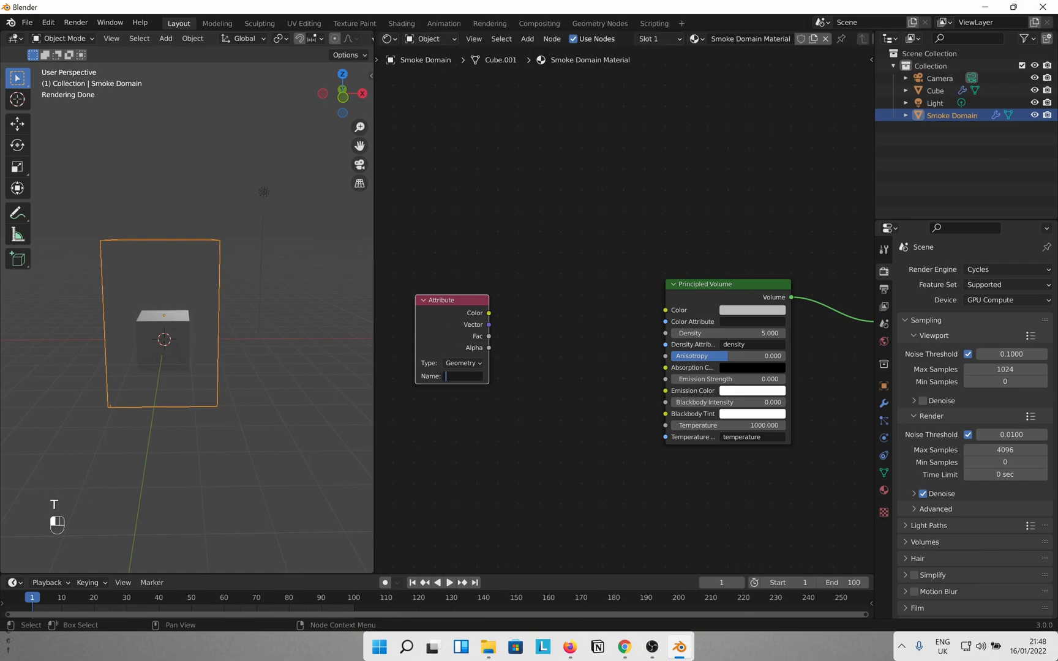
# Add an Attribute node reading 'flame' for emission strength and go to frame 78.
pyautogui.write('flame')
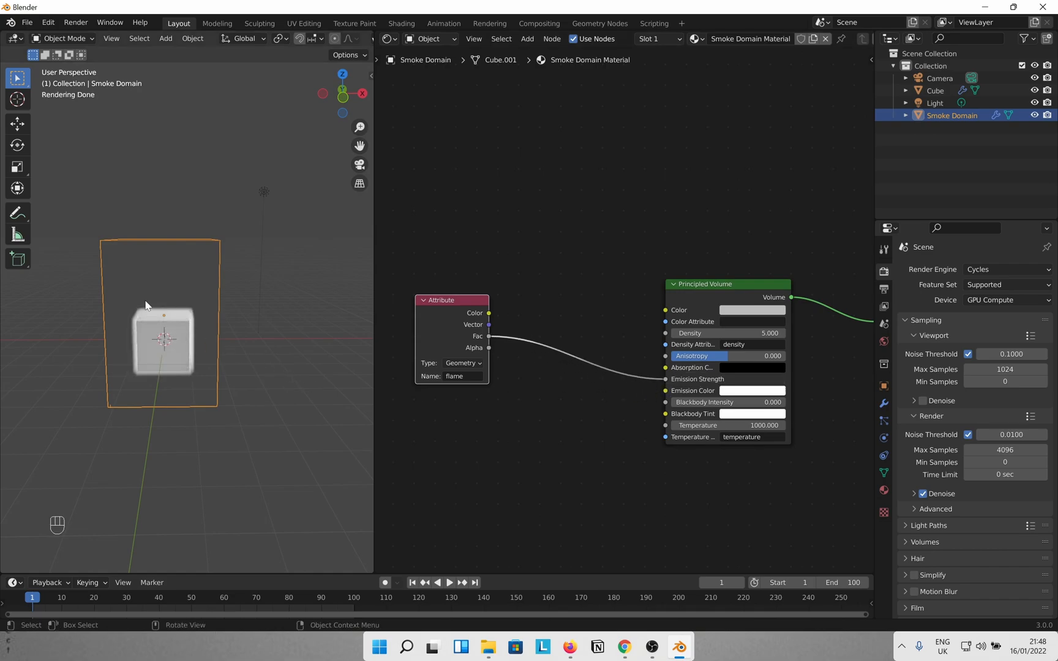
pyautogui.moveTo(174, 596)
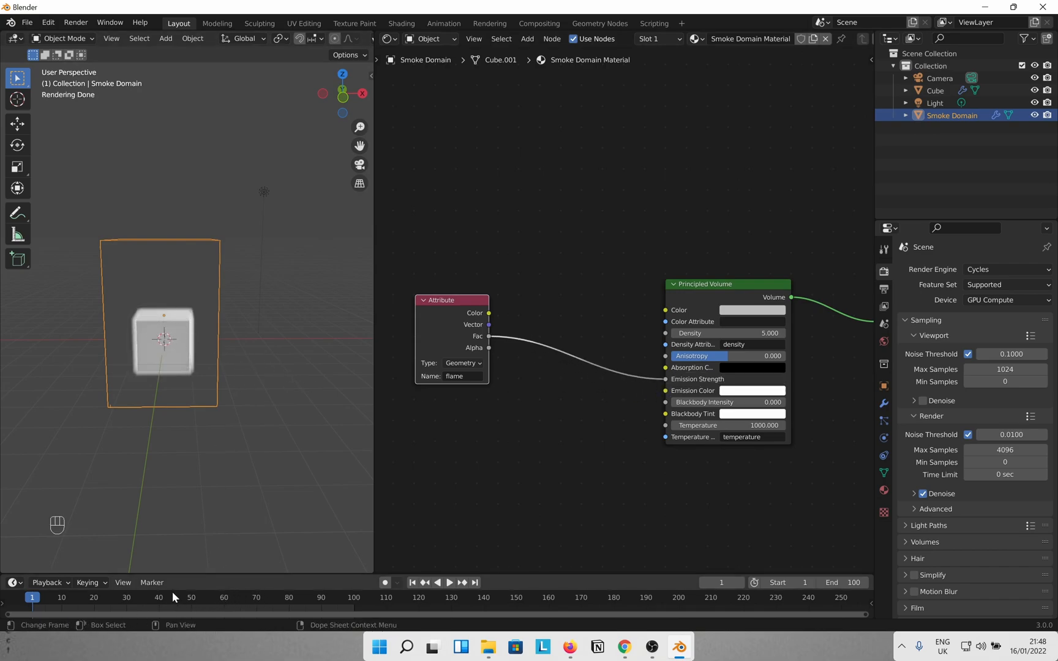
pyautogui.click(444, 582)
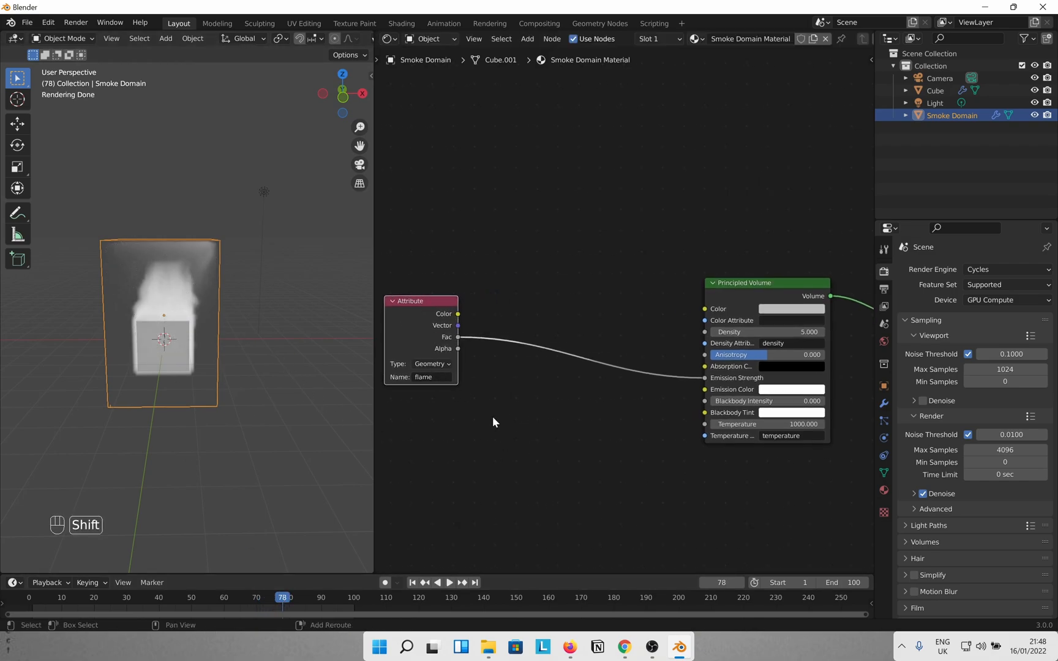
# Insert a ColorRamp and a Multiply-by-5 Math node between flame and emission strength.
pyautogui.write('ramp')
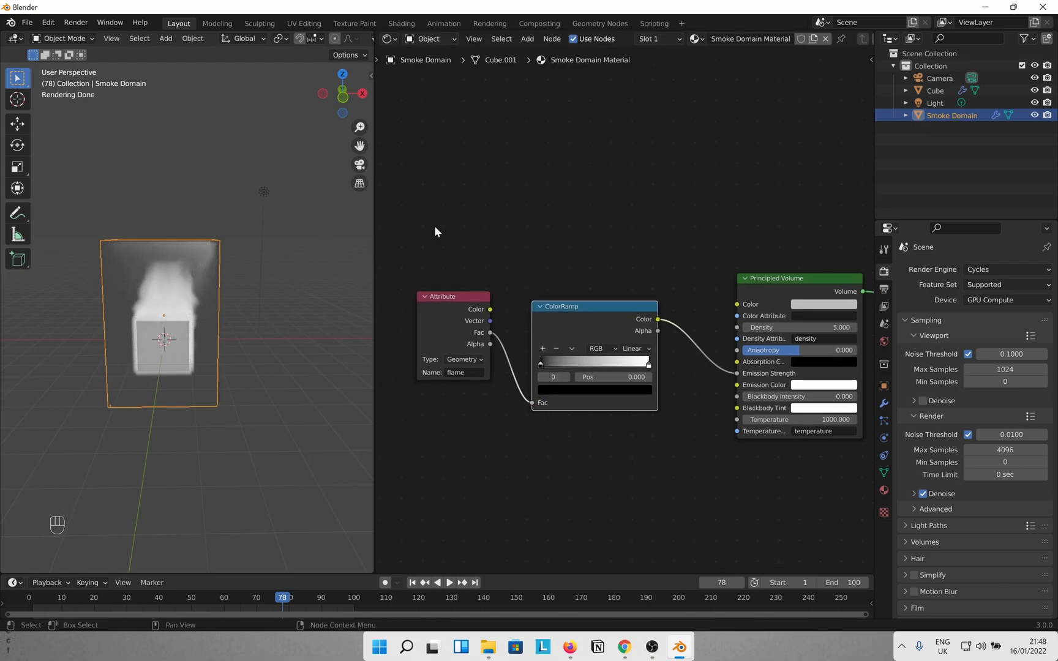
pyautogui.press('shift+a')
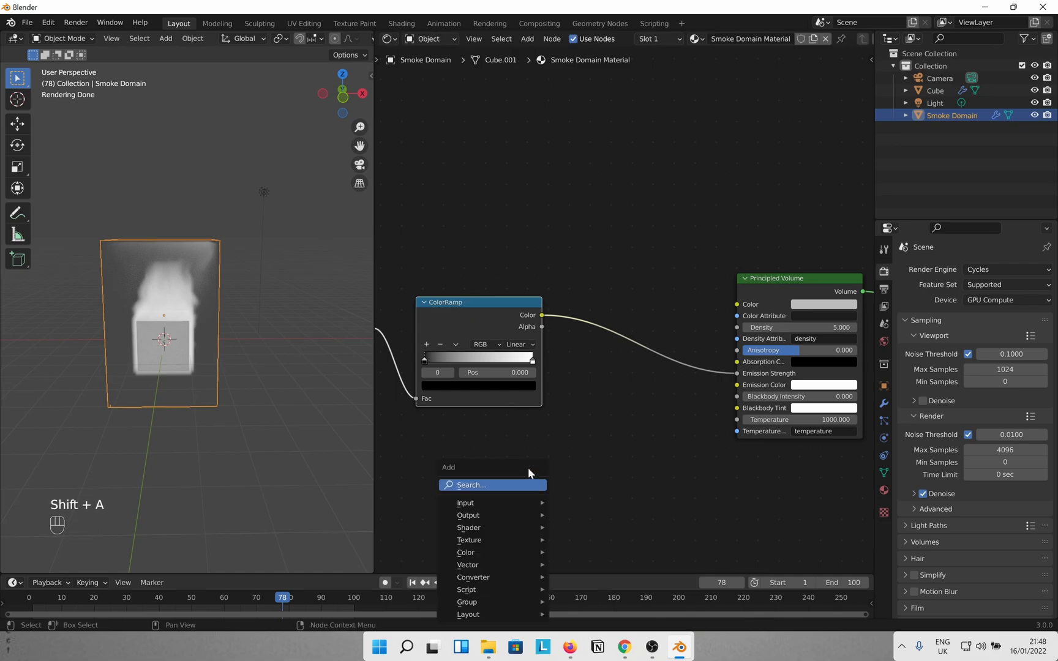
pyautogui.write('power')
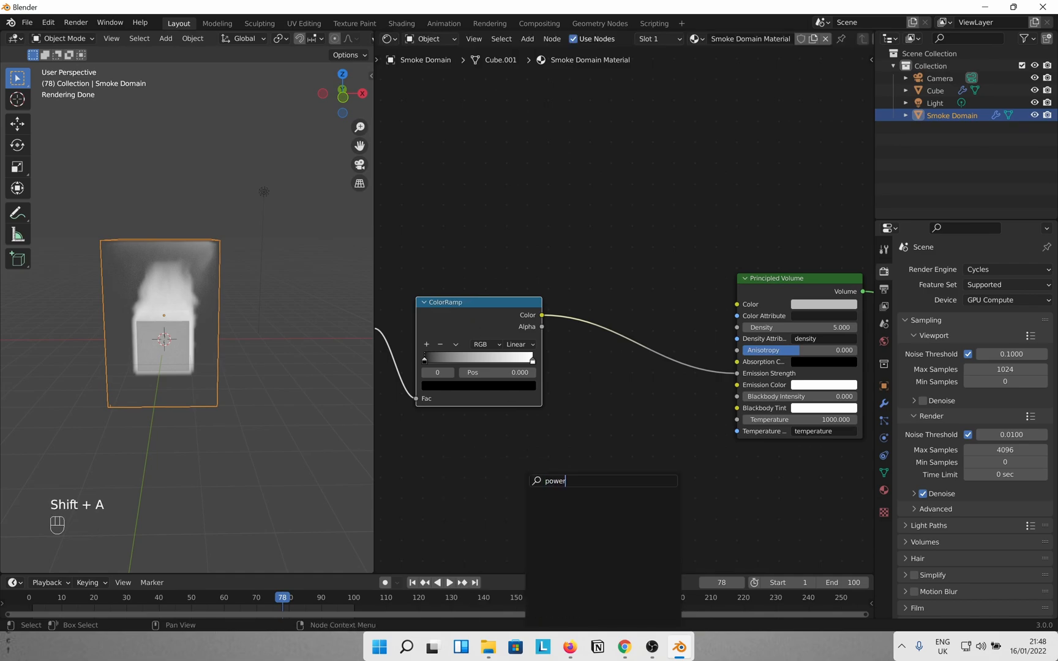
pyautogui.press('BackSpace')
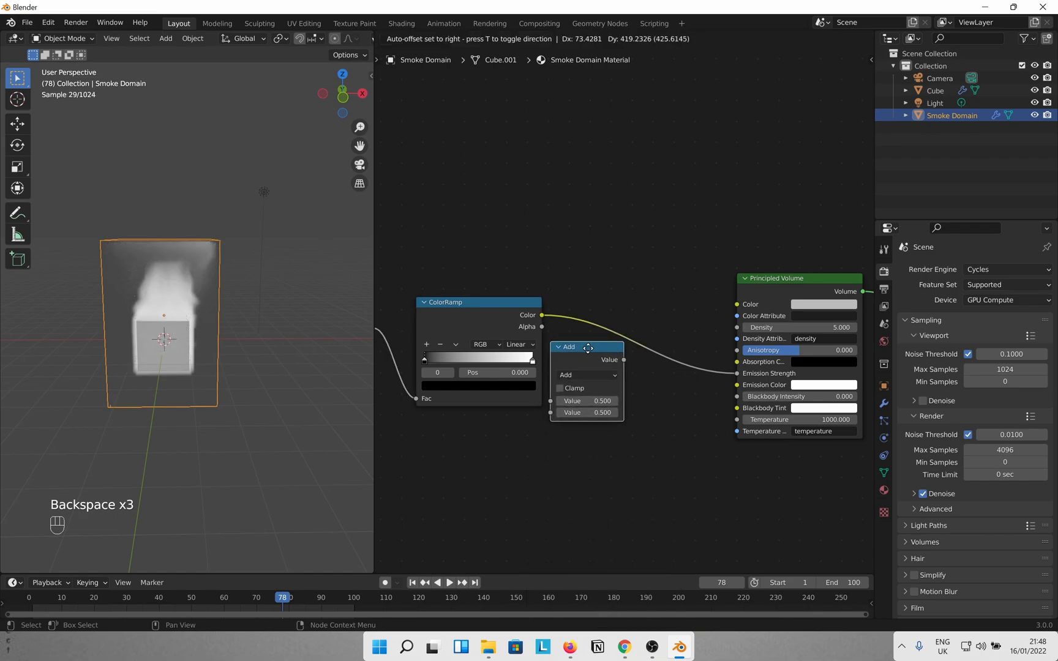
pyautogui.click(599, 334)
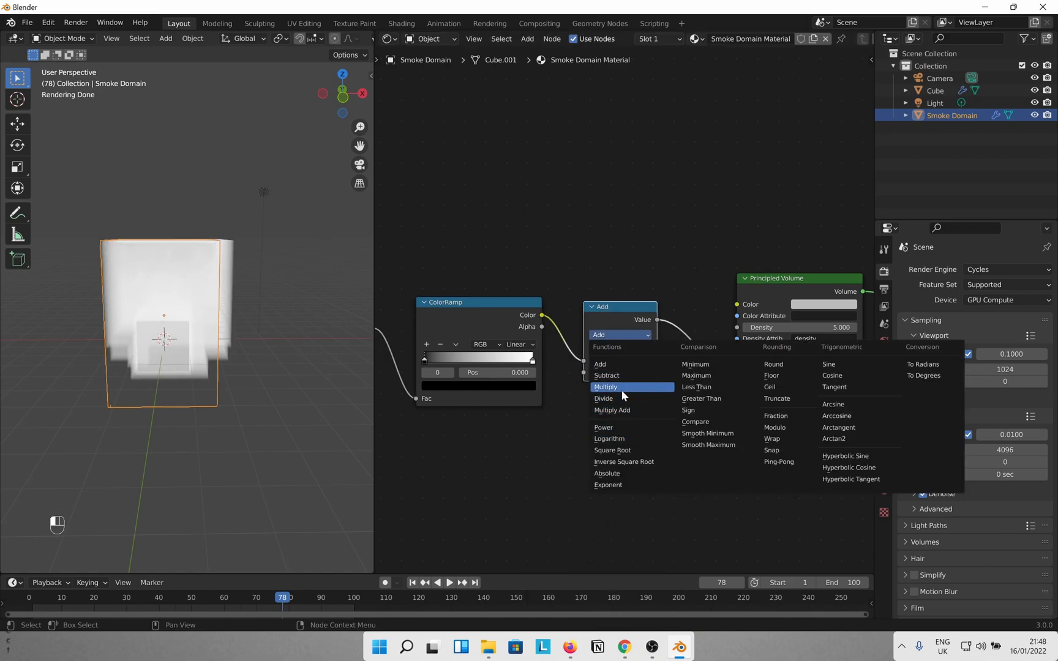
pyautogui.click(605, 387)
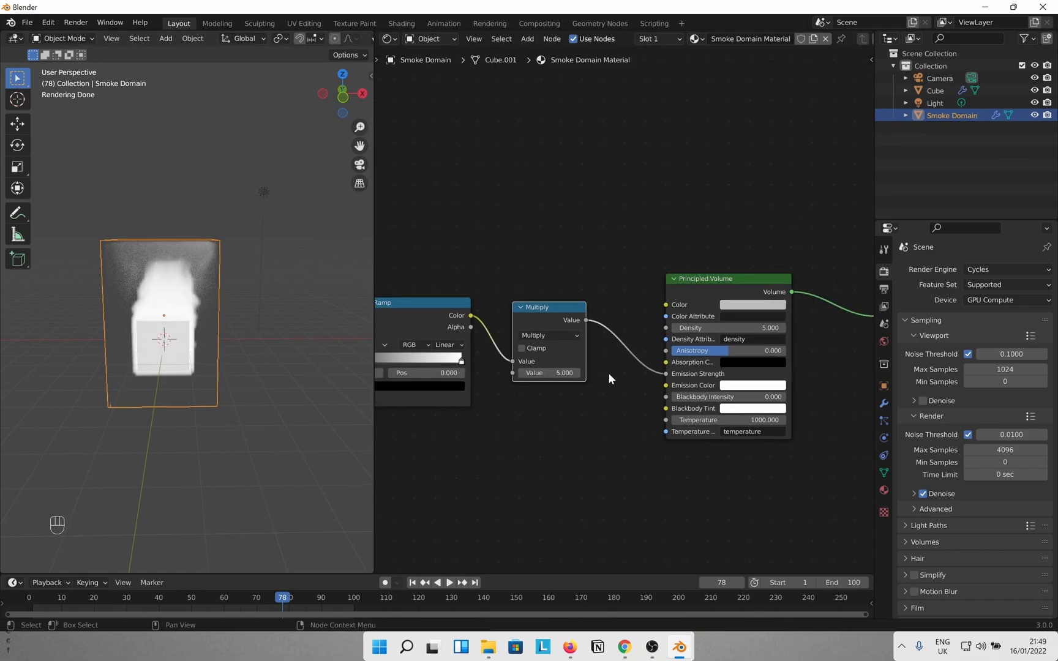
pyautogui.click(751, 386)
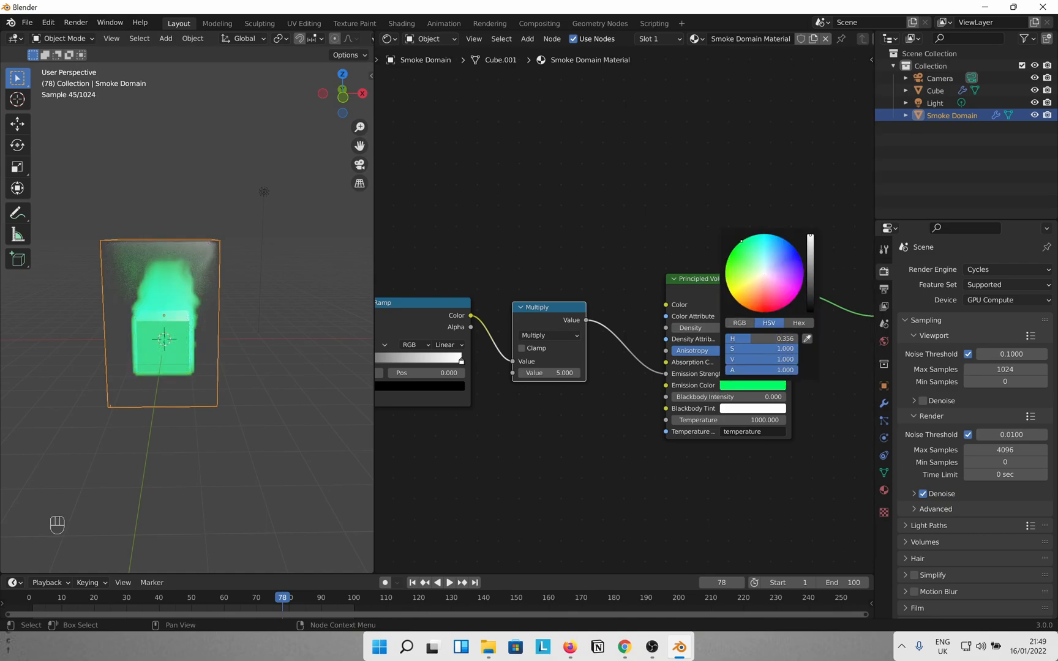
# Change the Principled Volume emission colour to green.
pyautogui.click(763, 274)
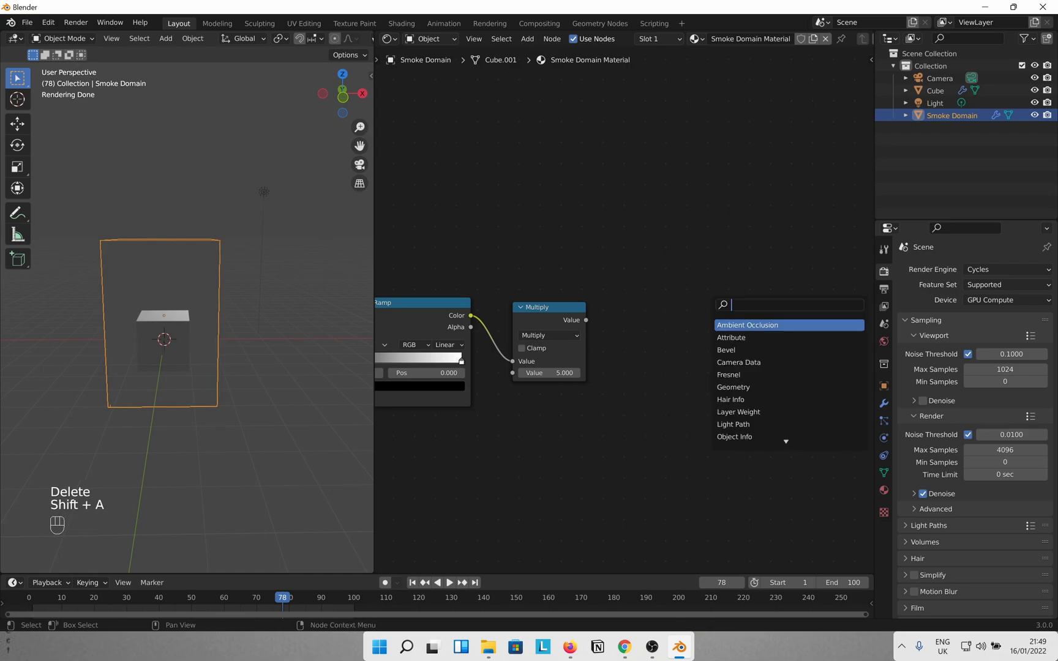
# Add a Volume Absorption node fed by the ×5 flame value and set its colour to black.
pyautogui.write('volume')
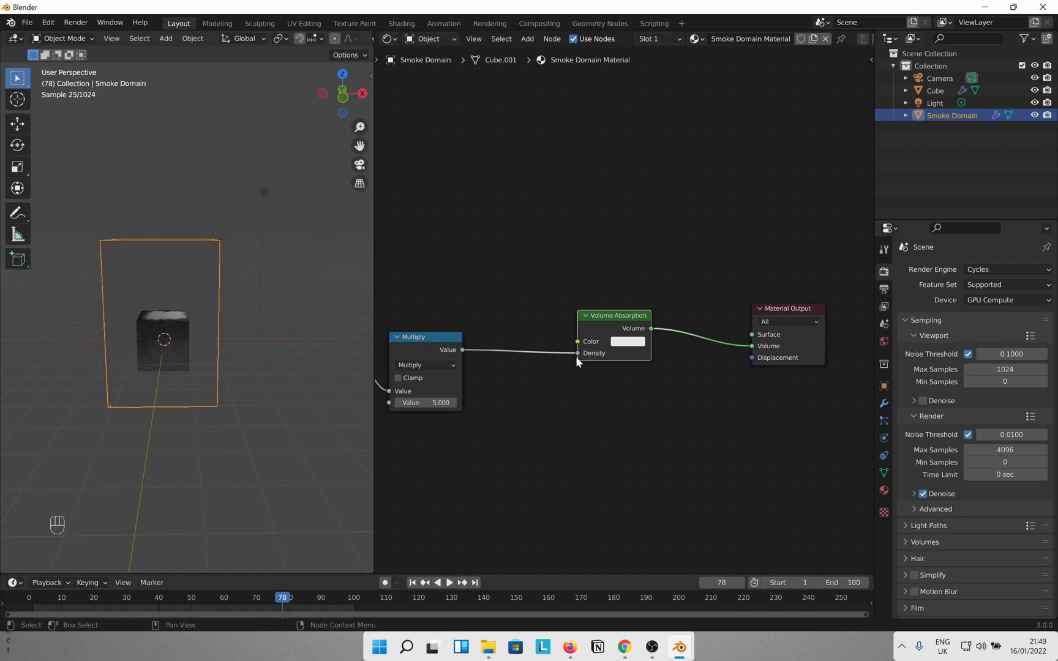
pyautogui.click(627, 342)
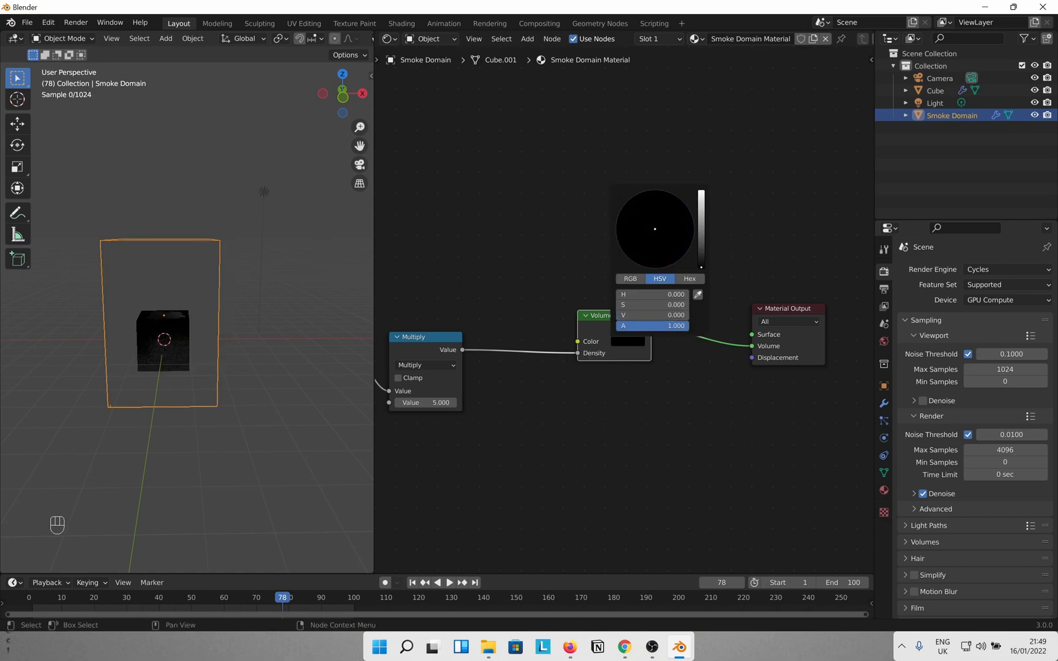
pyautogui.click(412, 540)
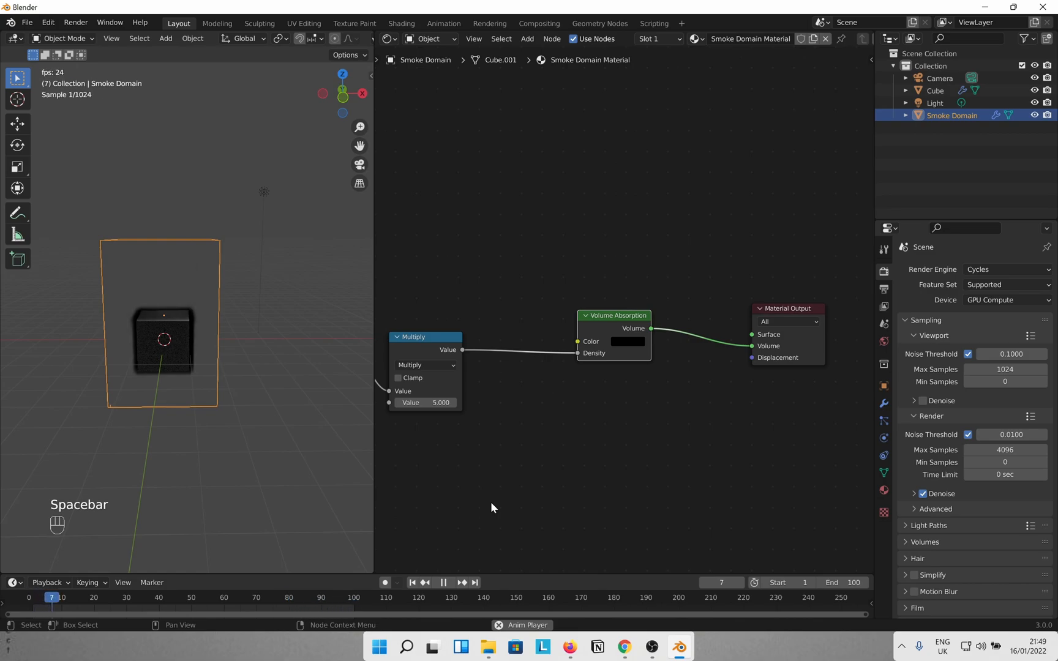
# Play the animation to see black flames rise, then stop around frame 81.
pyautogui.press('space')
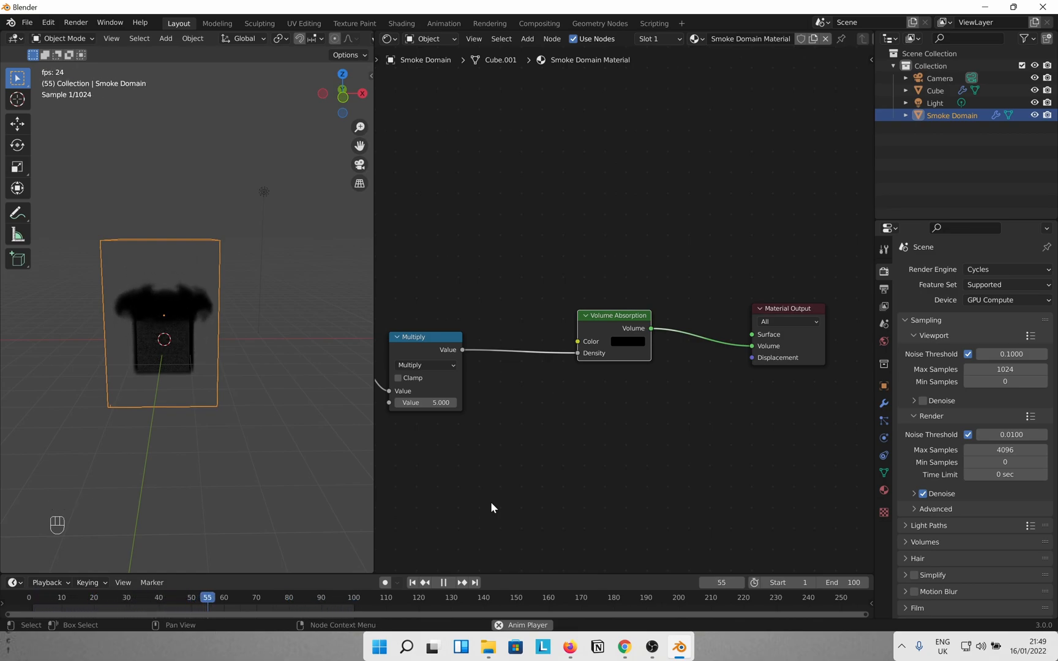
pyautogui.press('space')
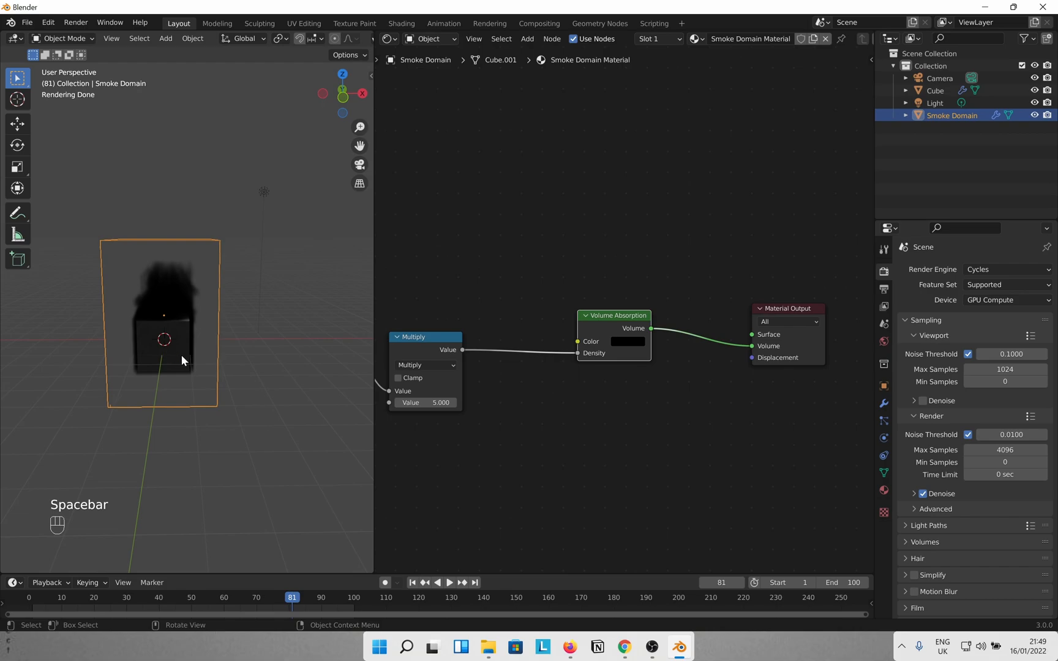